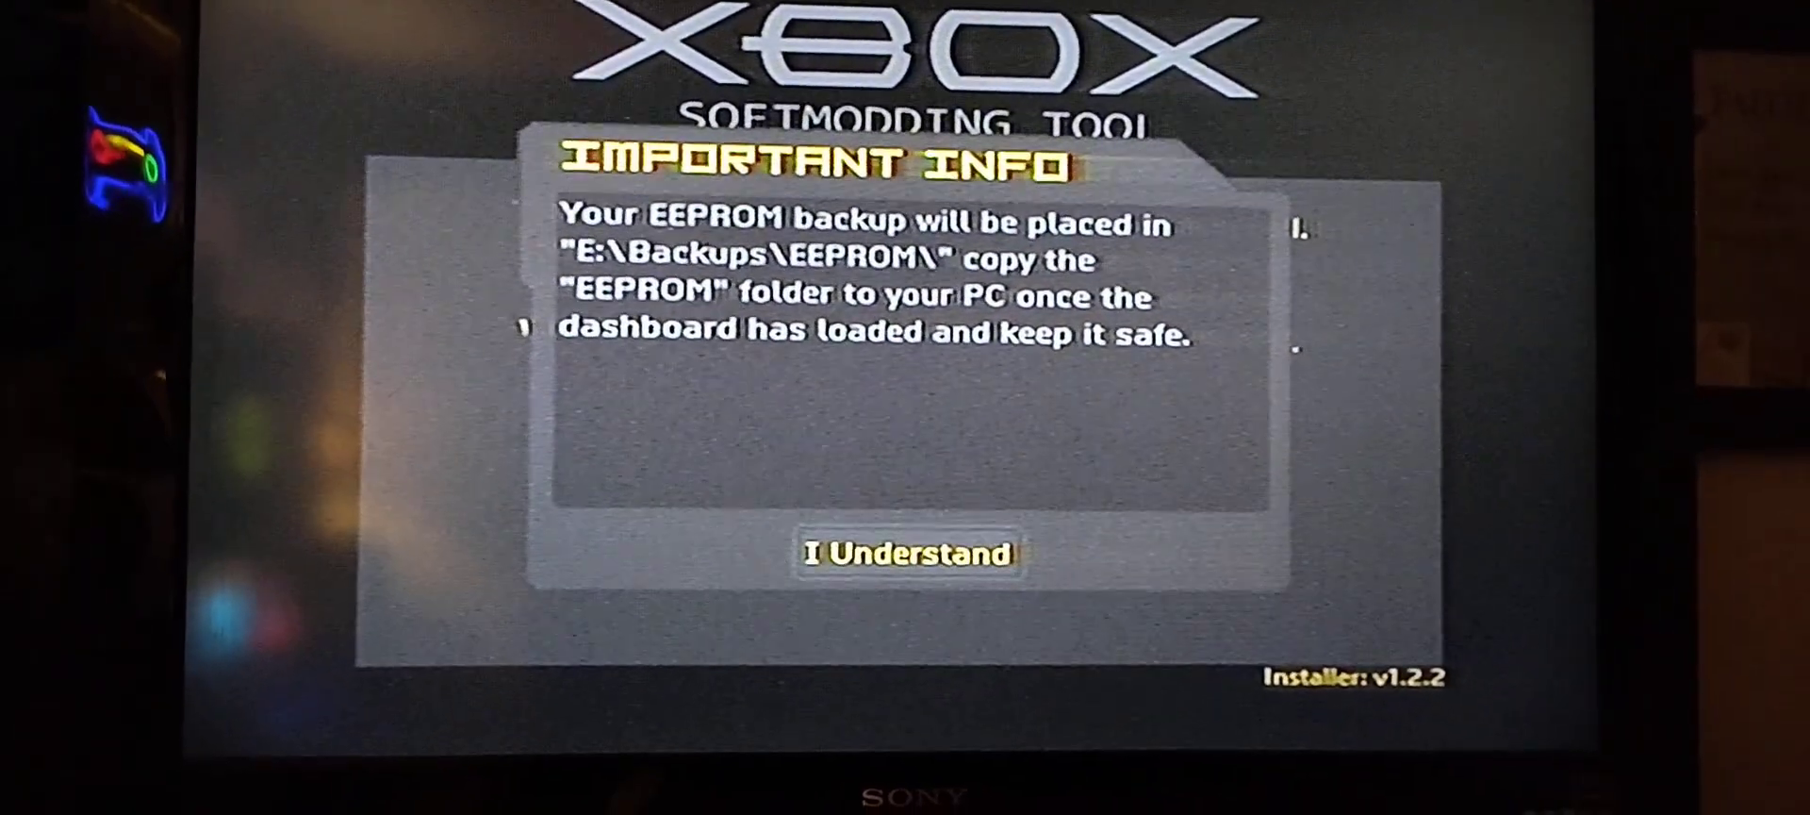
- Acknowledge the Important Info EEPROM backup notice with "I Understand" to reach the Please Read warning
left_click(908, 553)
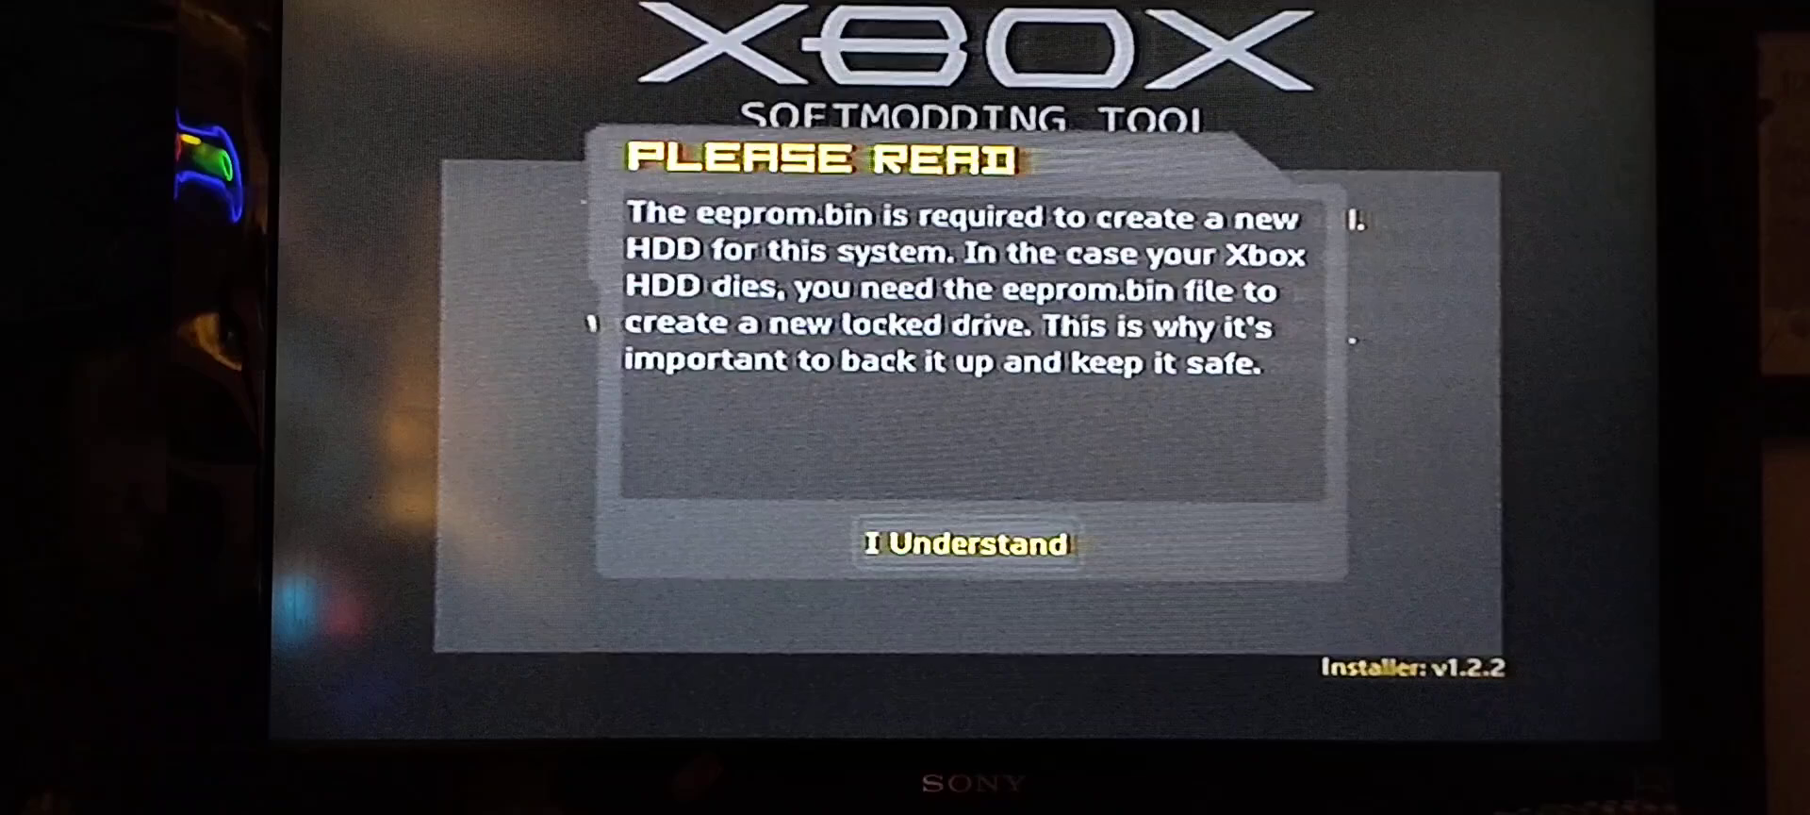